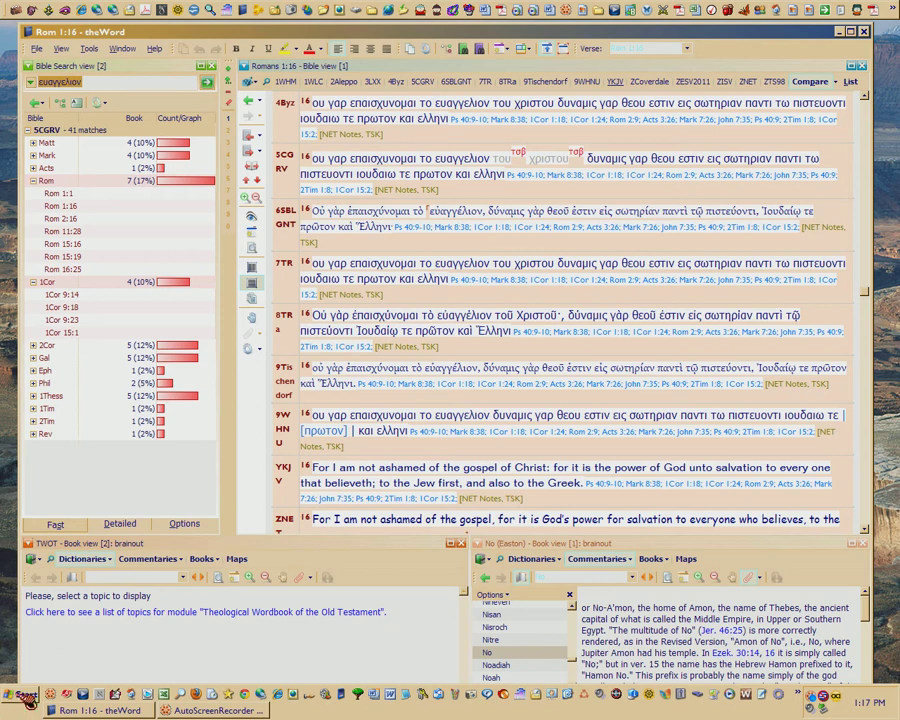
mouse_move(180, 448)
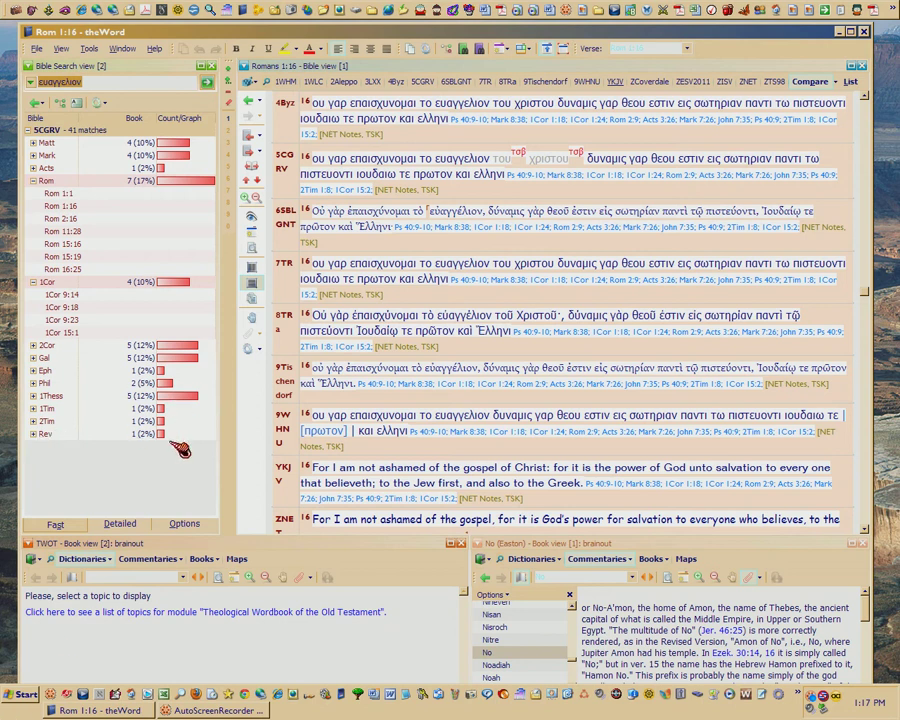
mouse_move(140, 498)
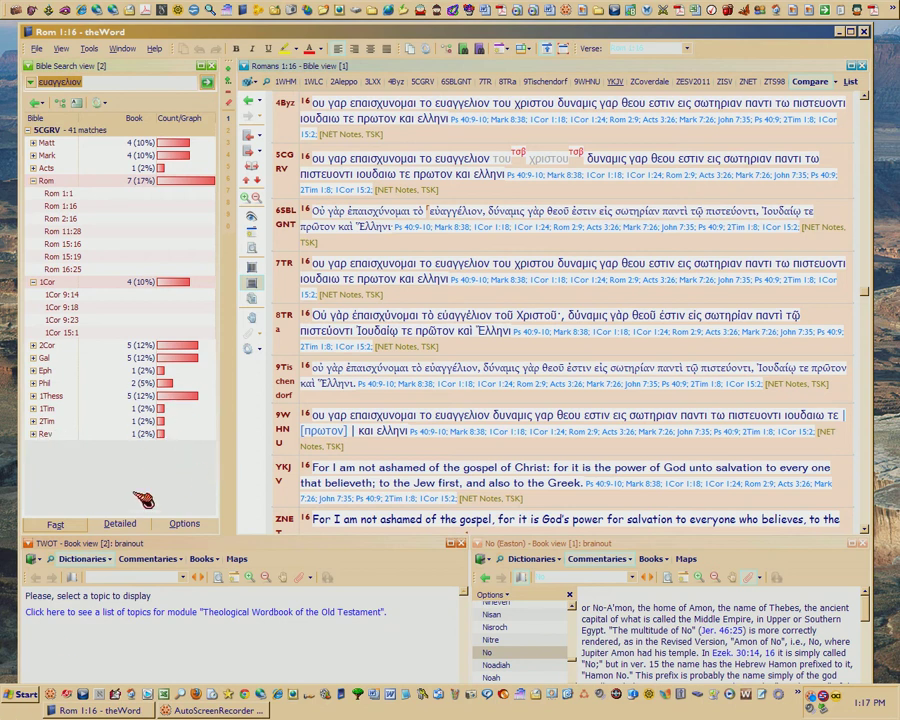